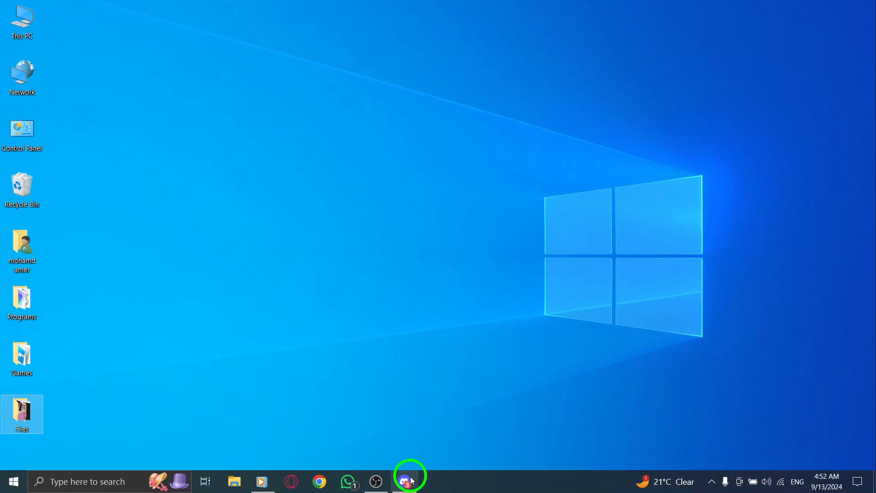
# Step: Bring the Discord window to the front from the Windows taskbar
pyautogui.click(409, 481)
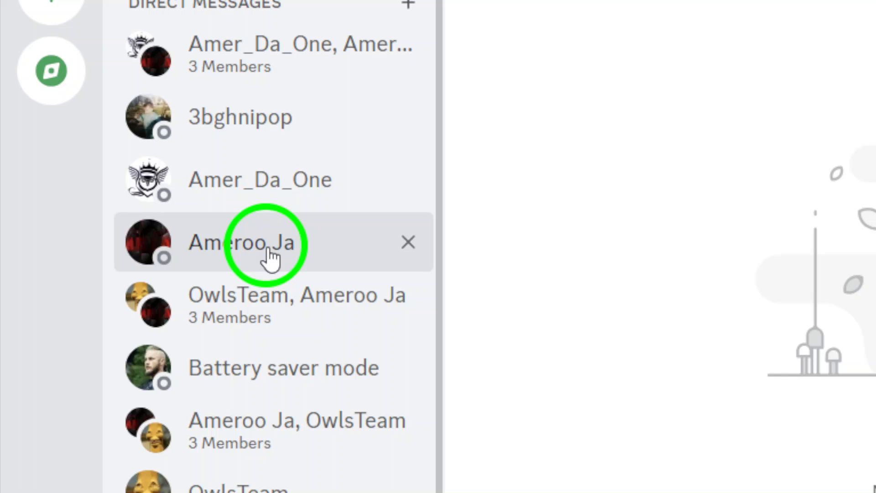
pyautogui.click(268, 242)
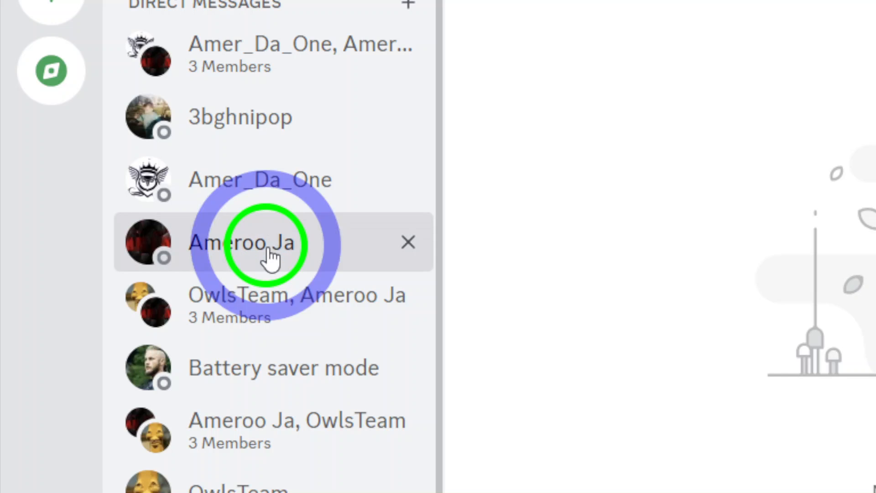
pyautogui.click(260, 242)
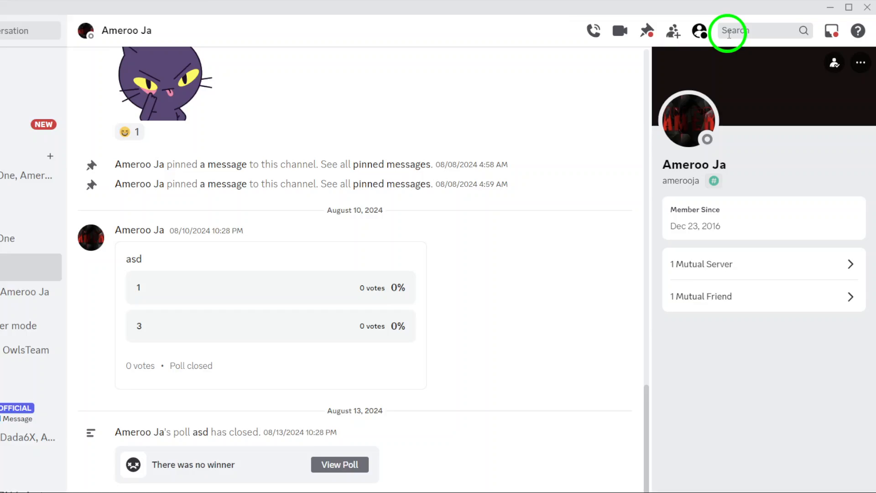
pyautogui.click(743, 30)
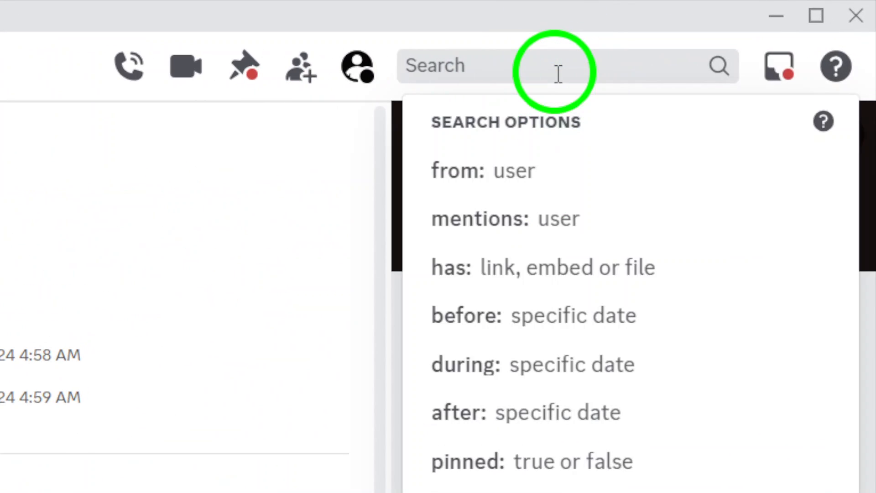
pyautogui.click(450, 267)
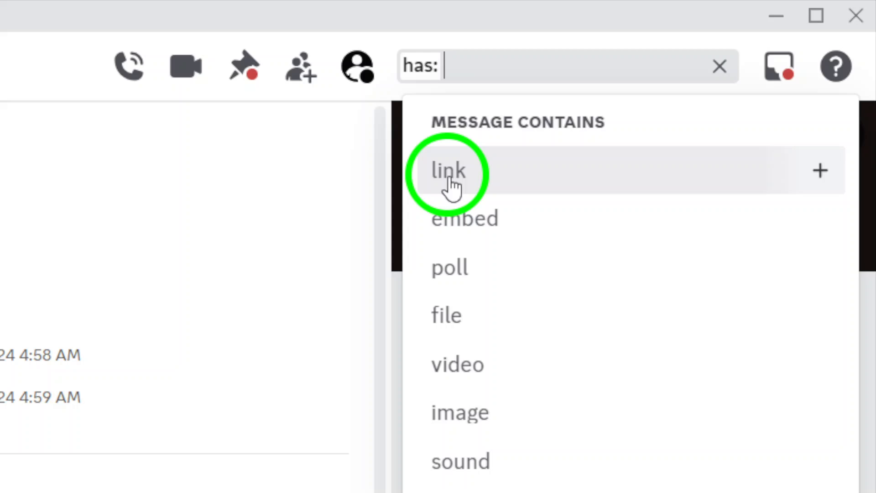
pyautogui.click(447, 170)
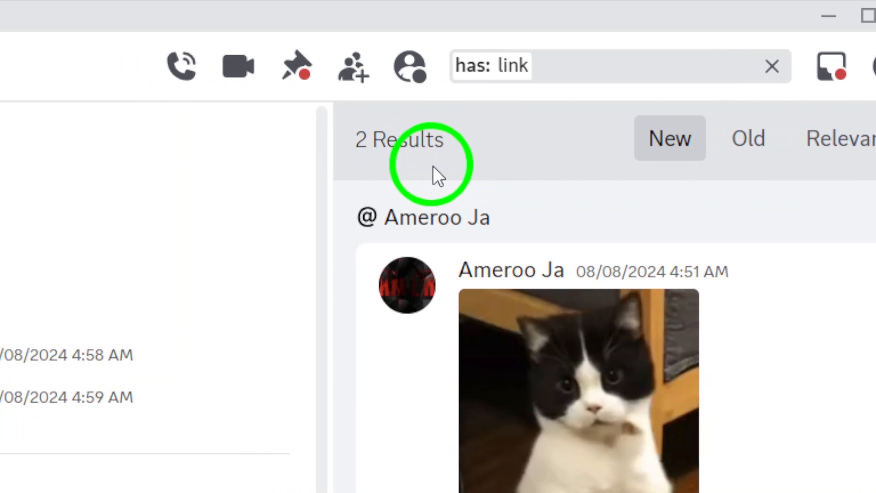